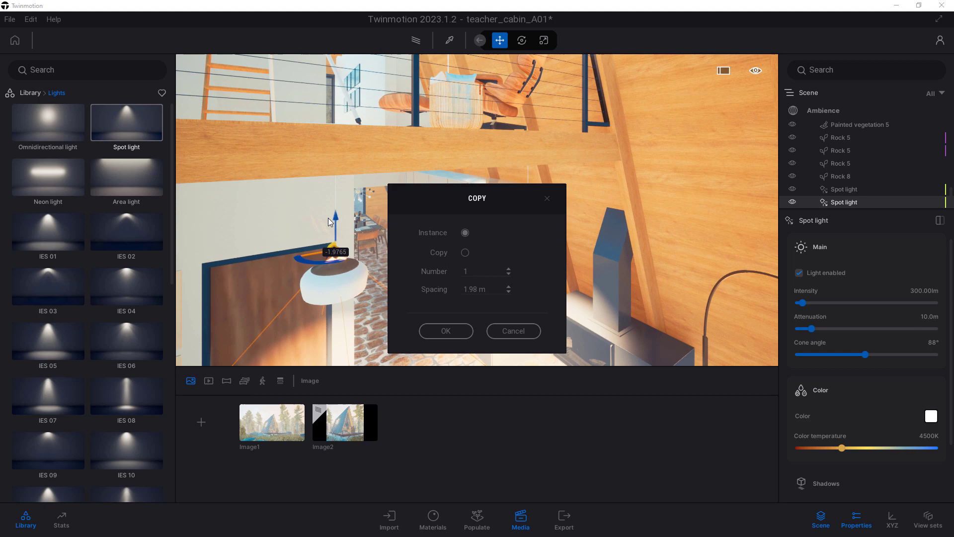
Duplicate the pendant spot light, position the copy with the gizmo, and return to the Image1 shot.
left_click(446, 330)
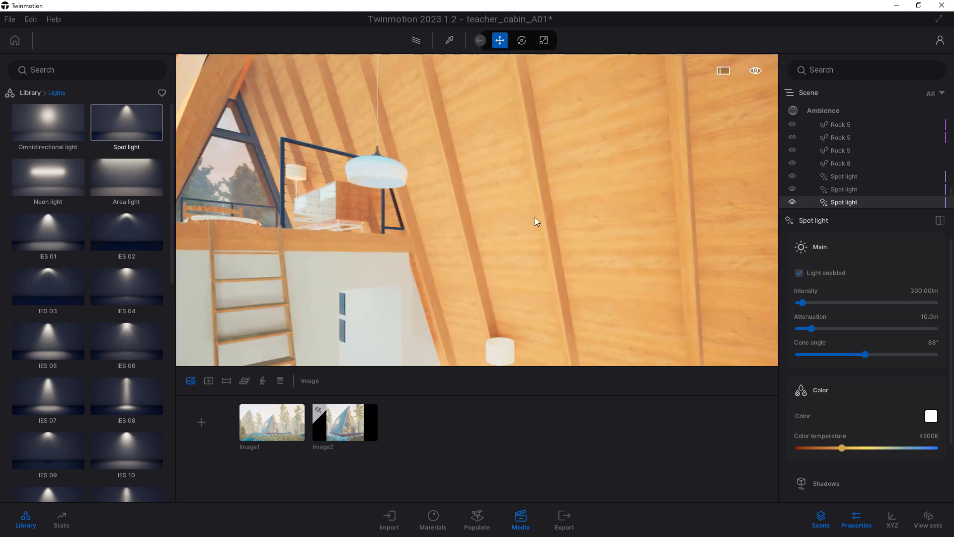
left_click_drag(536, 222, 425, 89)
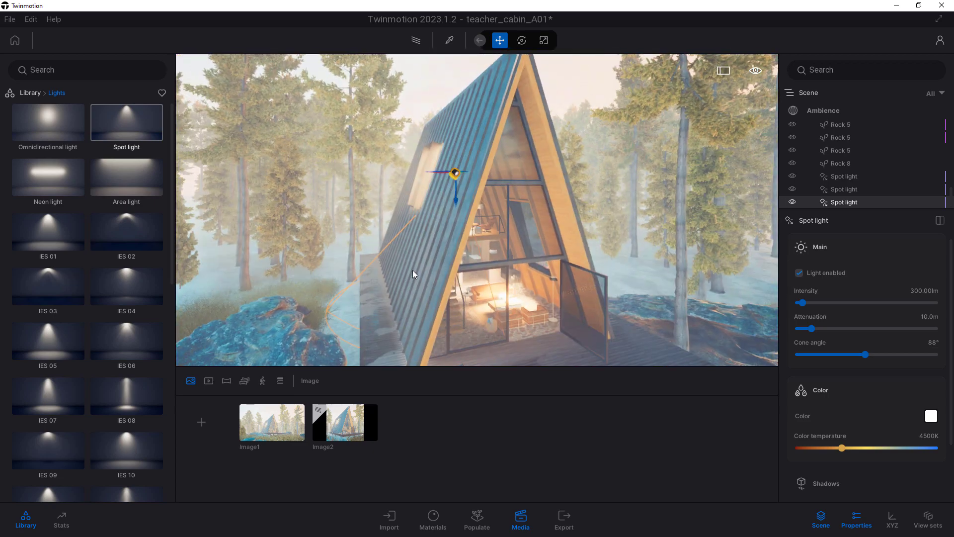
left_click(272, 422)
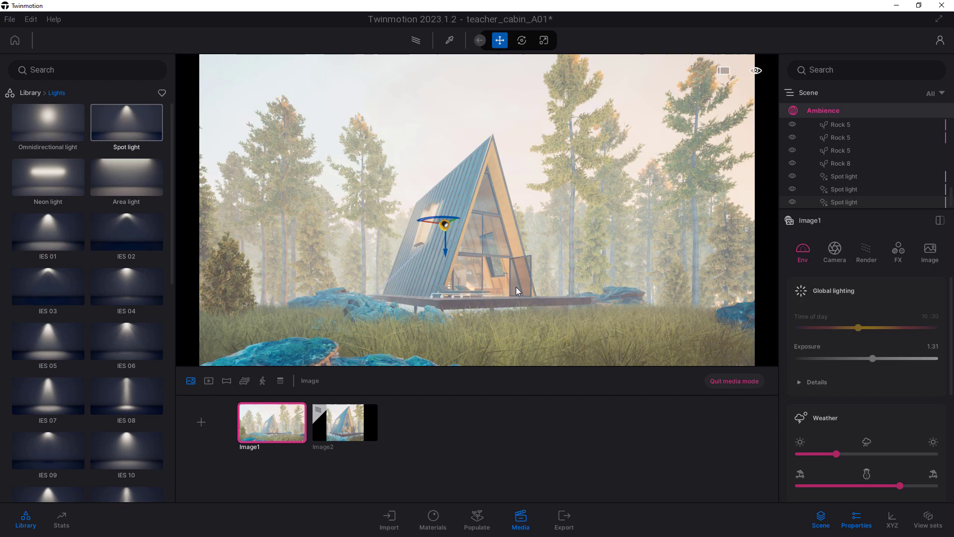
Shorten an interior spot light's attenuation to 4.5 m and show the Animated humans collection.
left_click(844, 202)
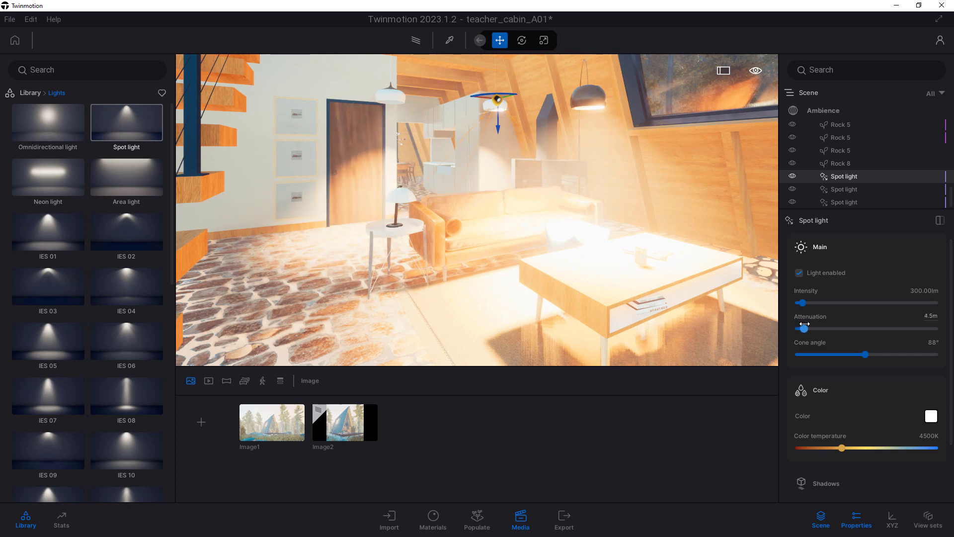
left_click(272, 422)
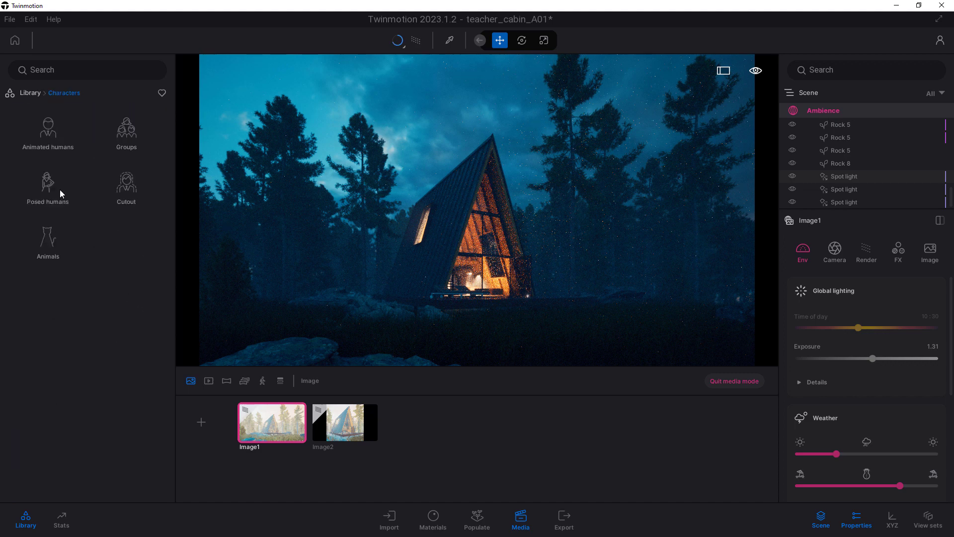
left_click(47, 128)
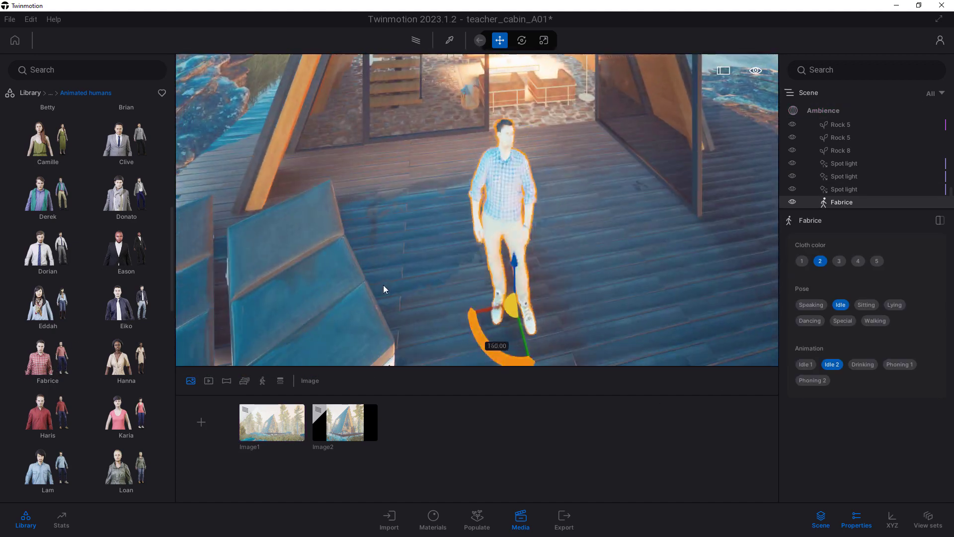
Place Fabrice on the cabin deck and create Video part01 with its first camera clip.
left_click(271, 422)
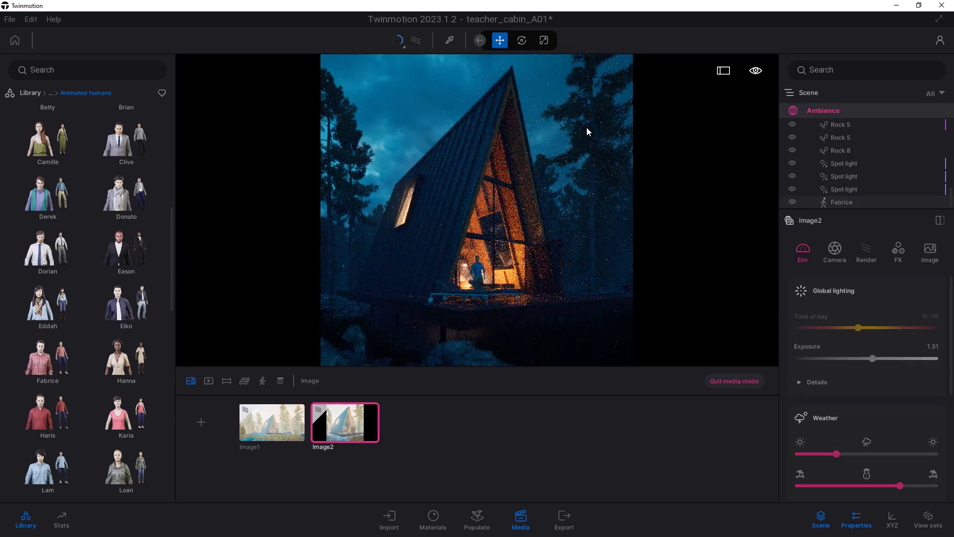
left_click(271, 423)
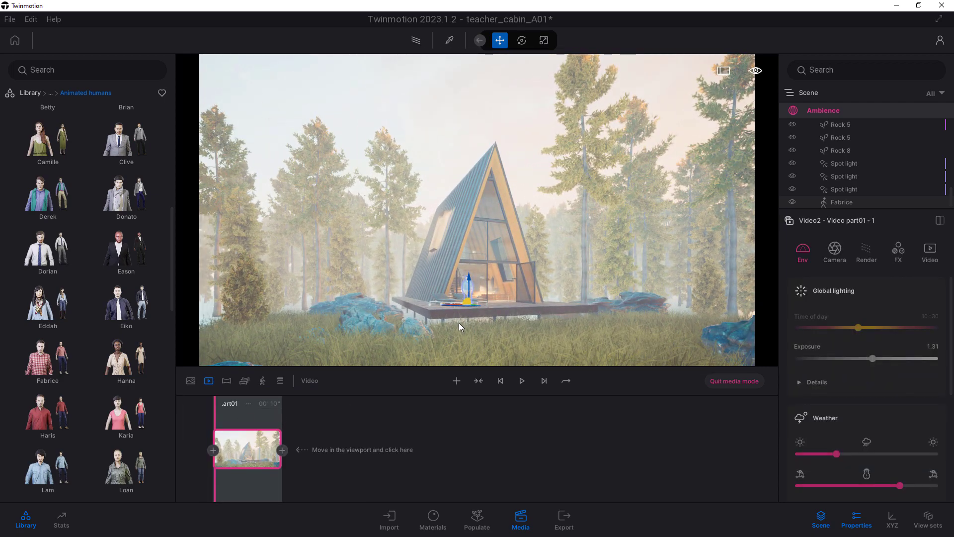
Add a second camera clip to Video part01 and play back the preview.
left_click(191, 381)
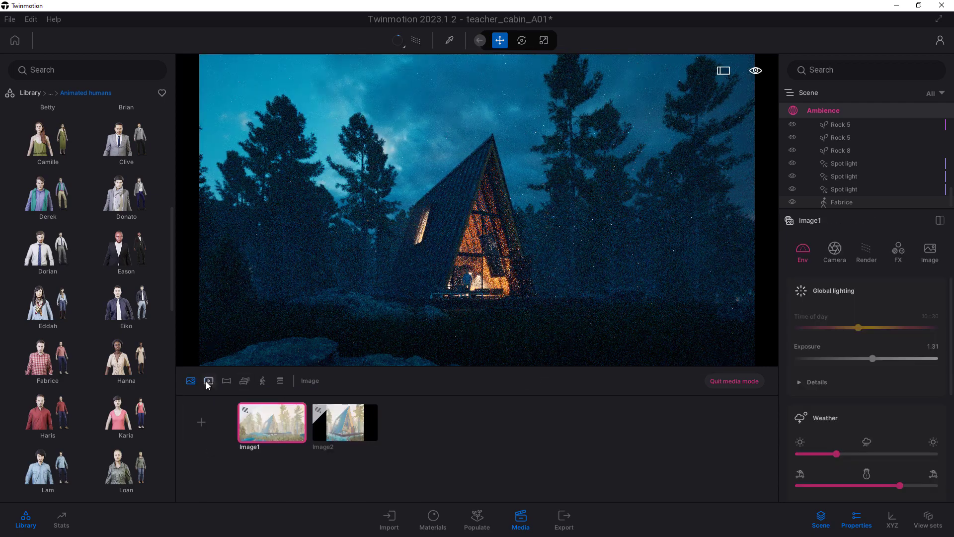
left_click(208, 380)
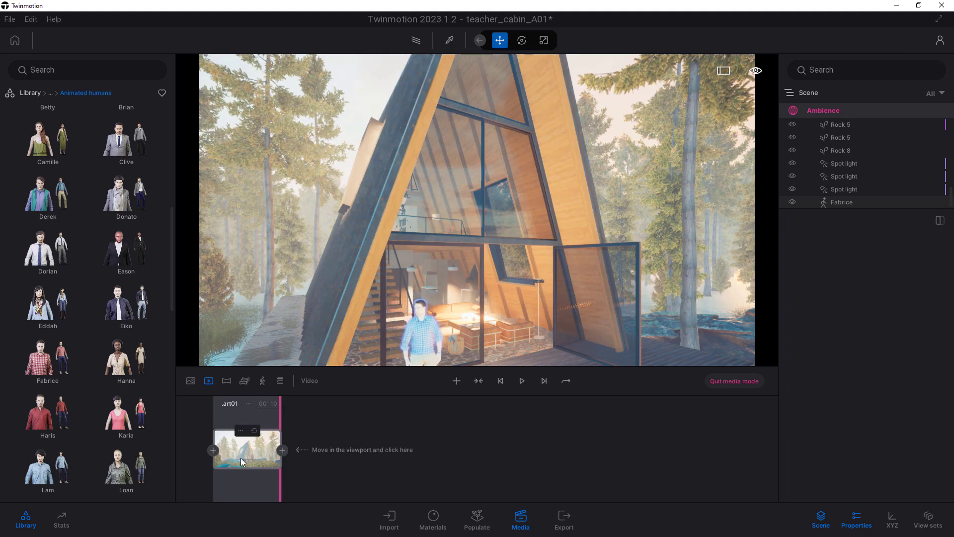
left_click(522, 381)
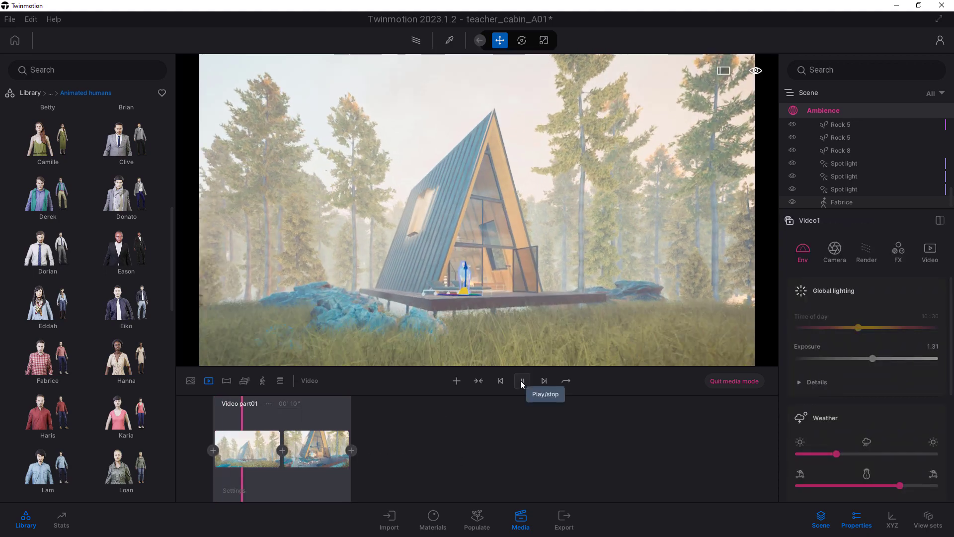
left_click(519, 380)
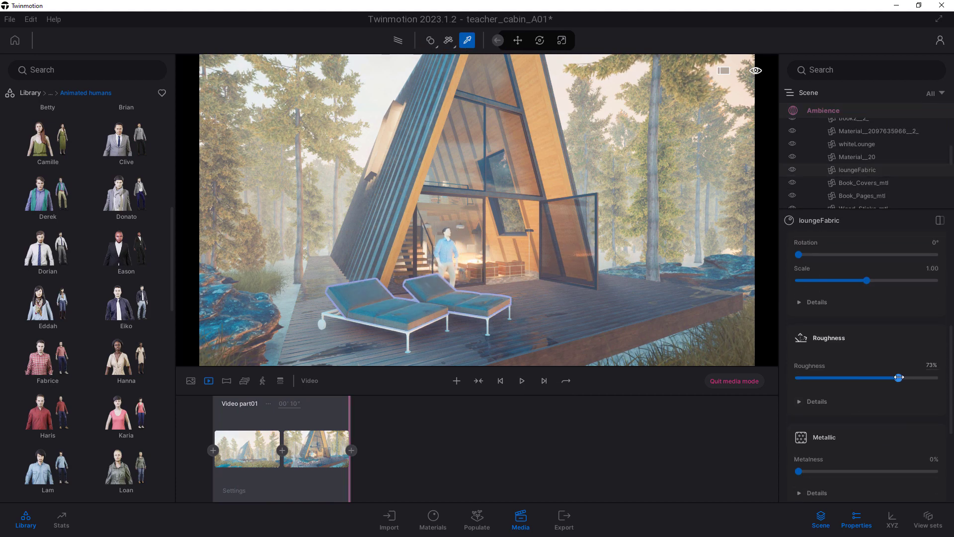
Set the loungeFabric material roughness to 73%.
left_click(397, 40)
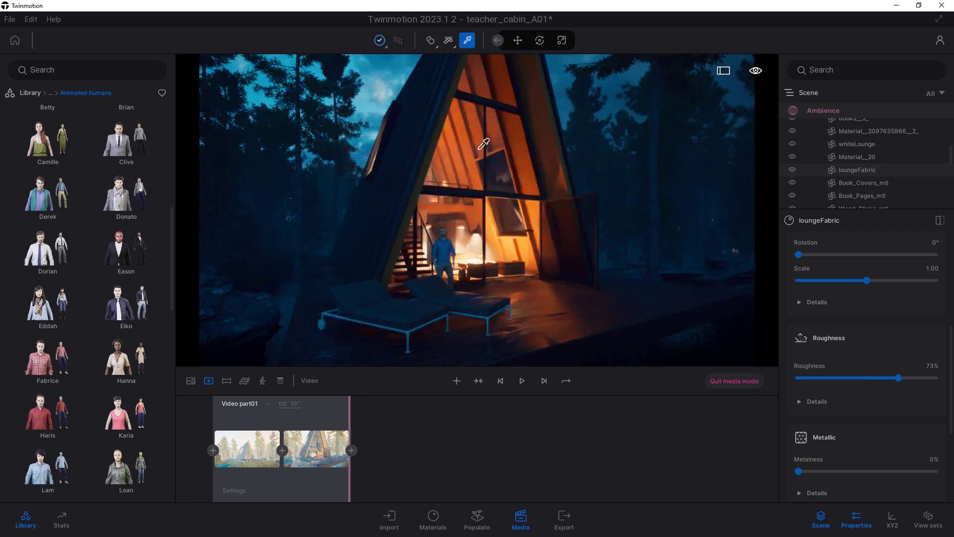
left_click(517, 40)
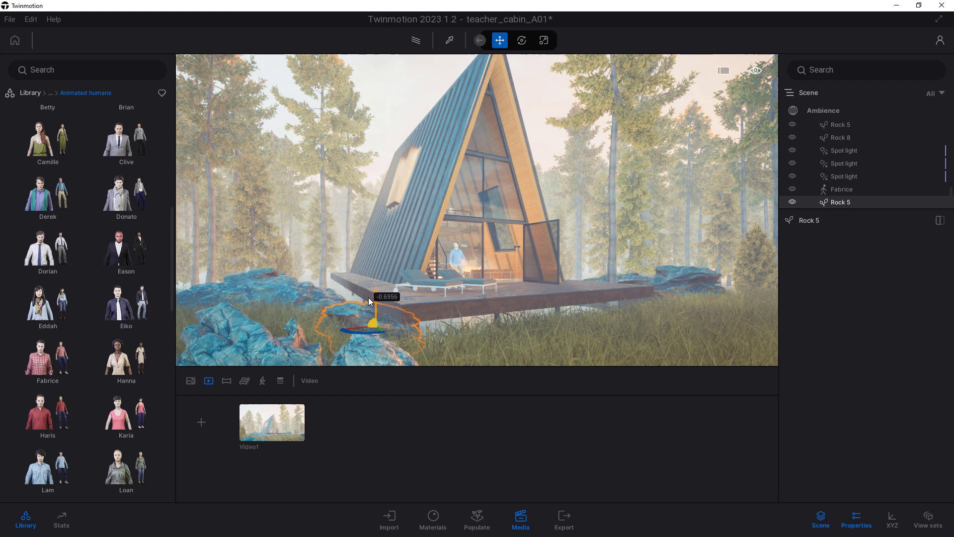
Move the copied Rock 5 beside the deck and place bushes and a RosaCanina bush in front of it.
left_click_drag(374, 313, 332, 289)
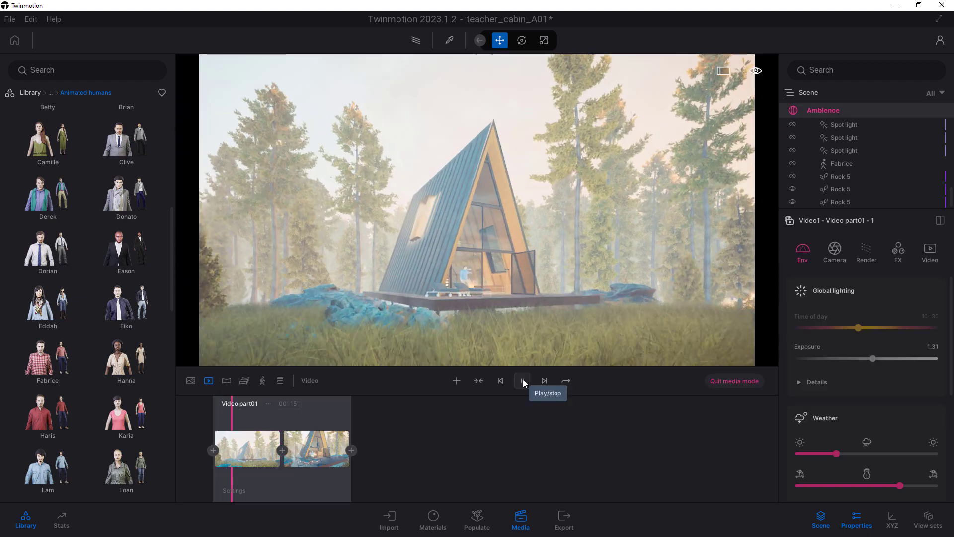
left_click(522, 380)
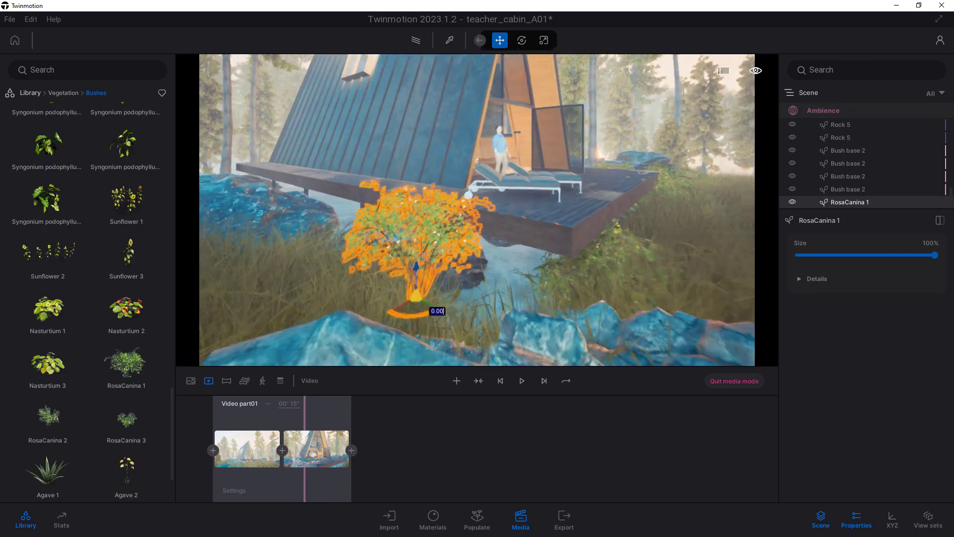
left_click(543, 40)
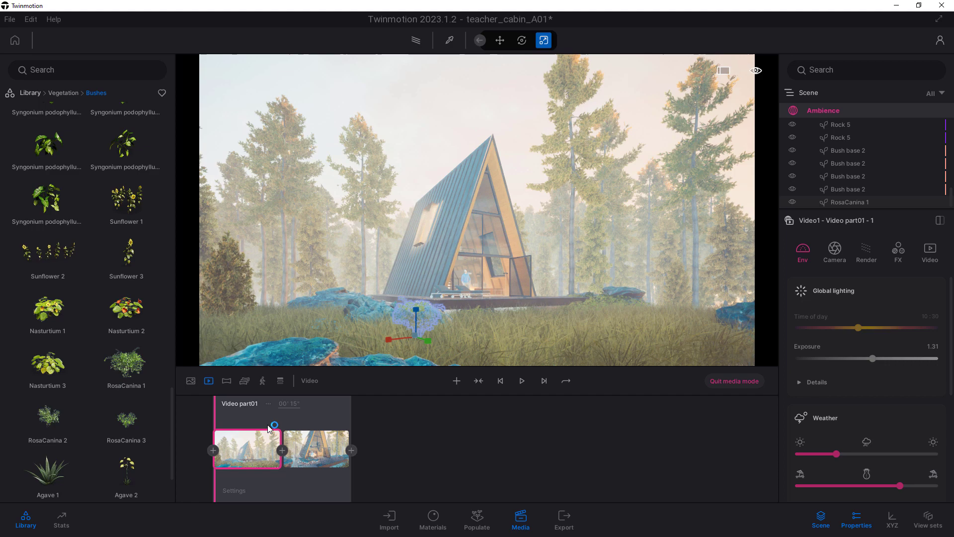
left_click(522, 381)
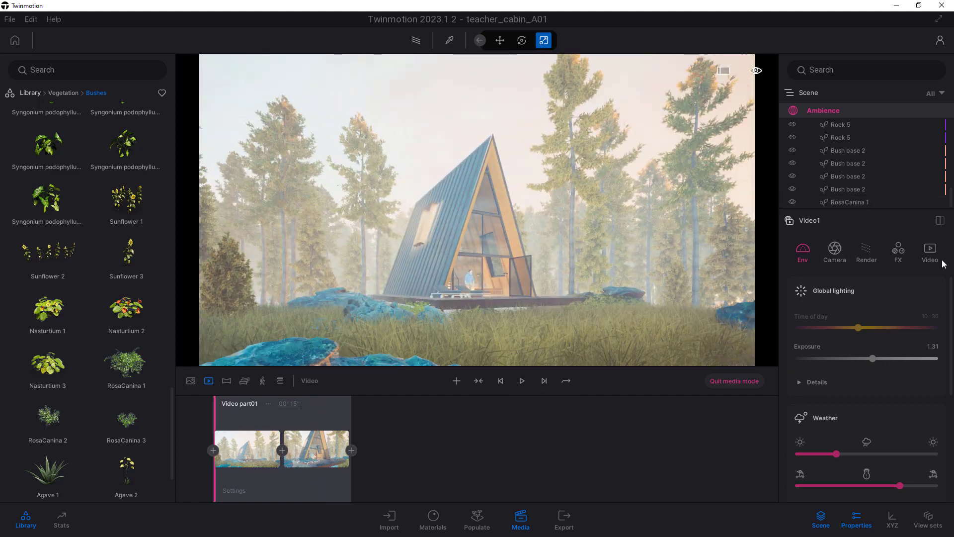
Switch Video1 to path-traced rendering at Medium quality.
left_click(898, 251)
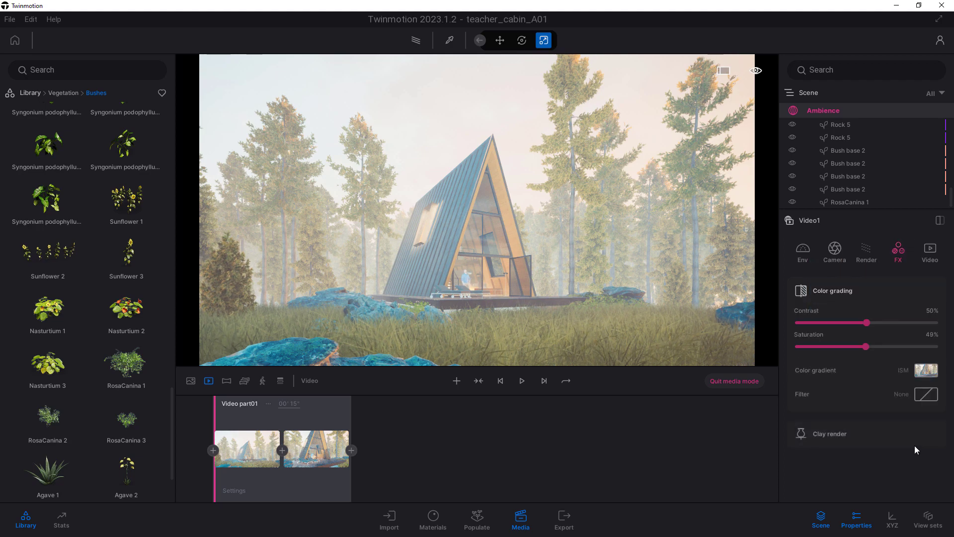
left_click(866, 252)
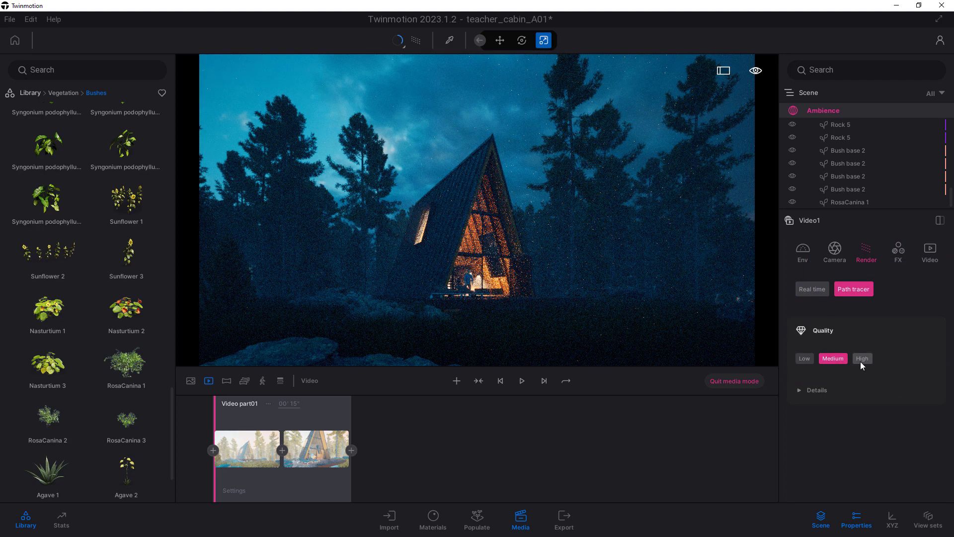
left_click(815, 389)
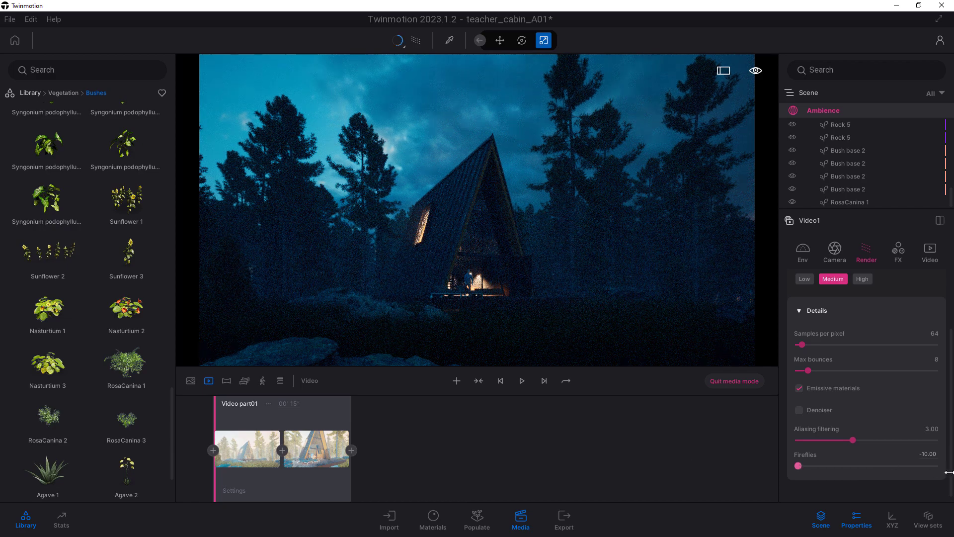
Enable depth of field for Video1 with aperture 8.6 and 40% vignetting.
left_click(834, 250)
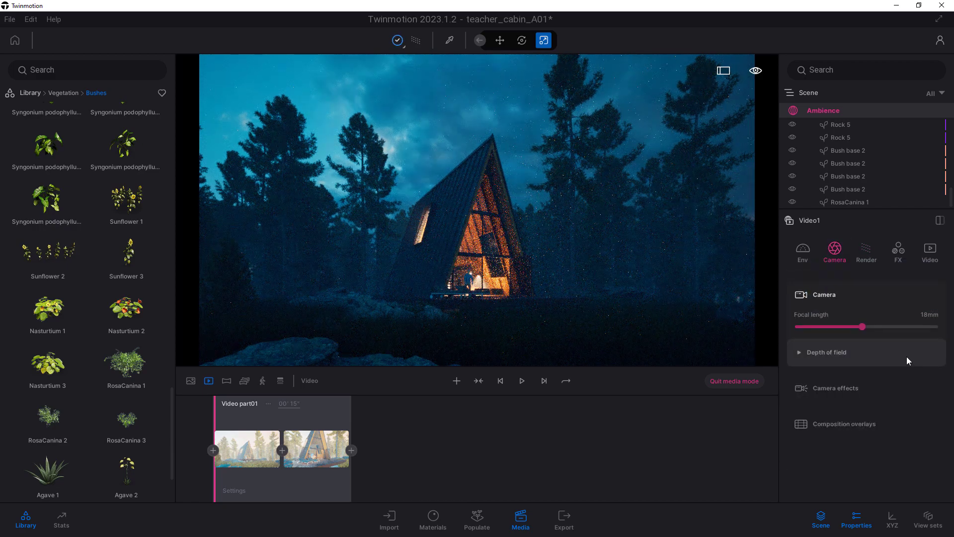
left_click(825, 352)
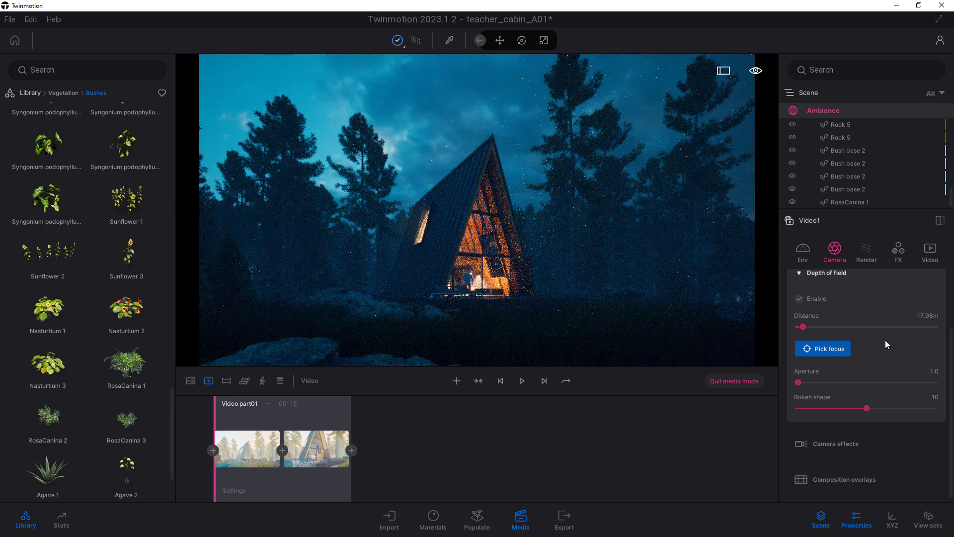
left_click_drag(799, 381, 912, 382)
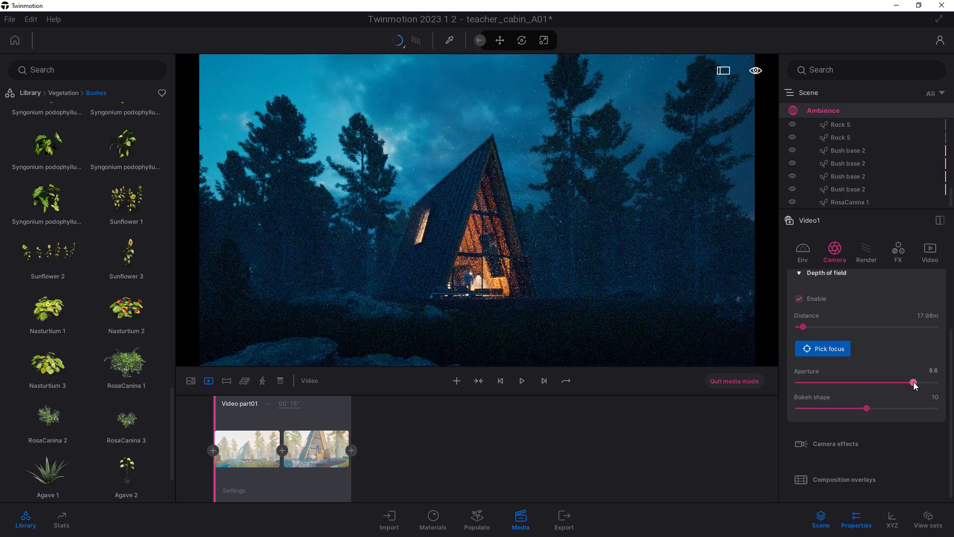
scroll("down", 3)
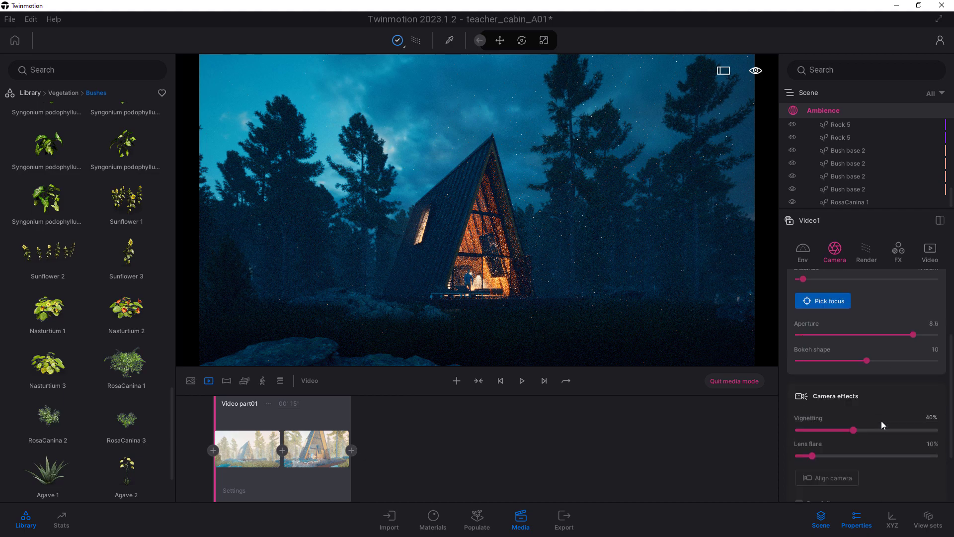
left_click(802, 250)
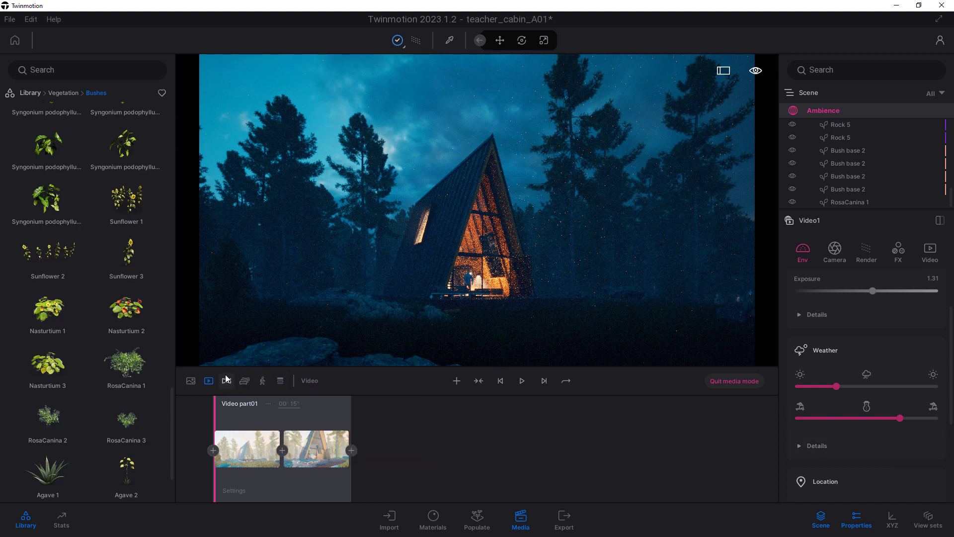
Export Video1 as MP4 at 30 fps with Medium refinement into the 230810_Twinmotion_Course folder.
left_click(563, 519)
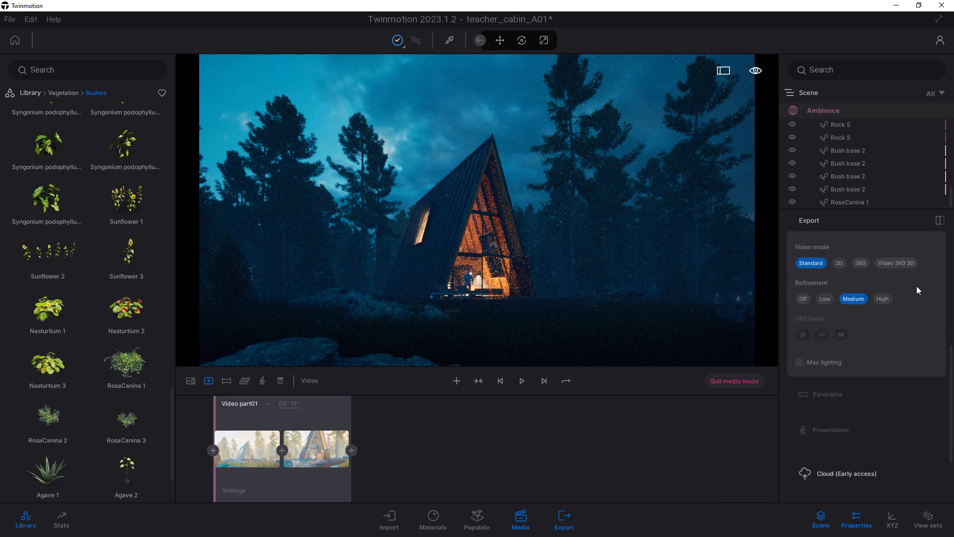
left_click(823, 245)
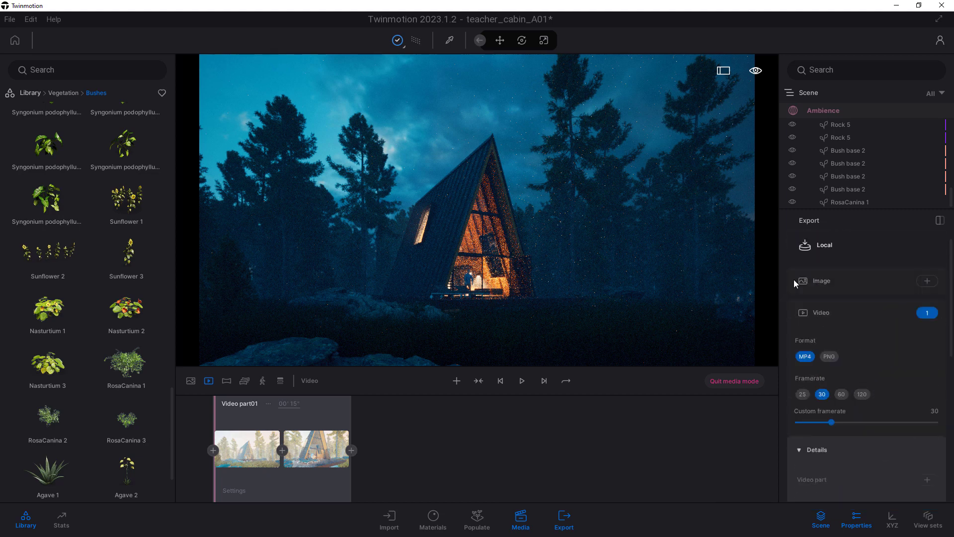
left_click(823, 244)
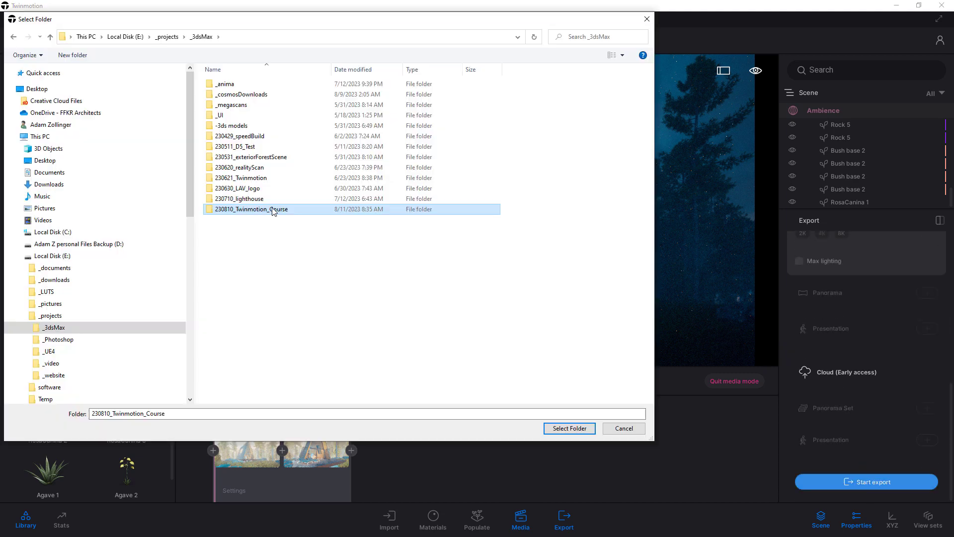
left_click(568, 427)
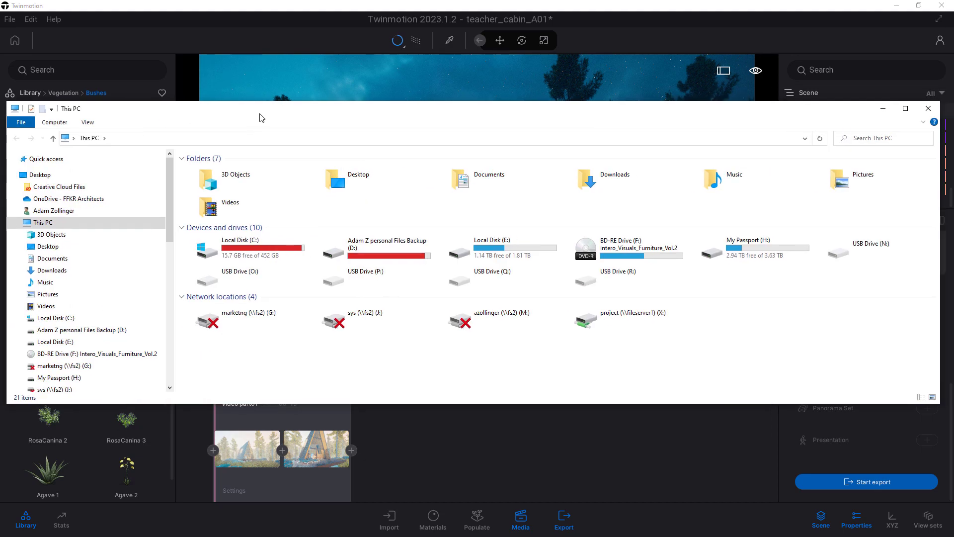
Close the file browser and return to the first shot of the dusk cabin scene.
left_click(927, 108)
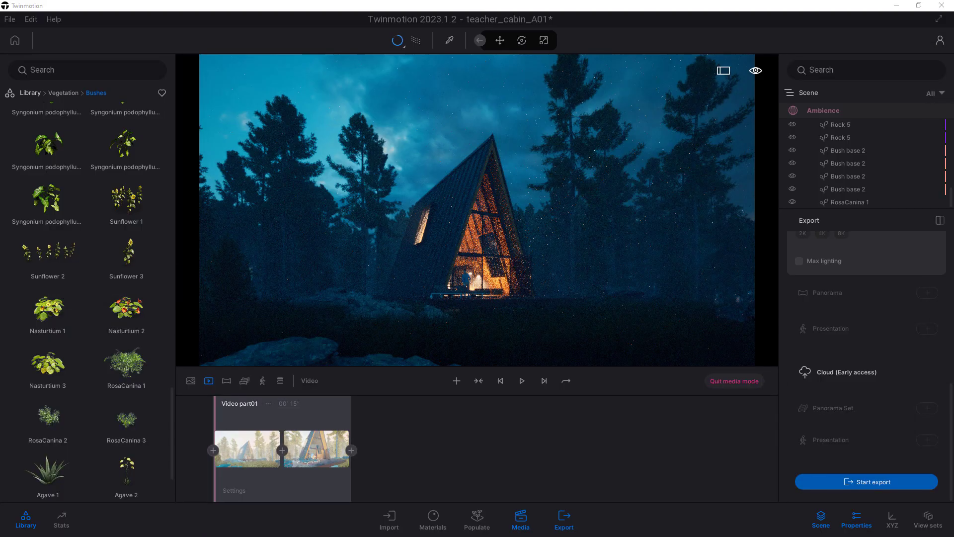
left_click(247, 449)
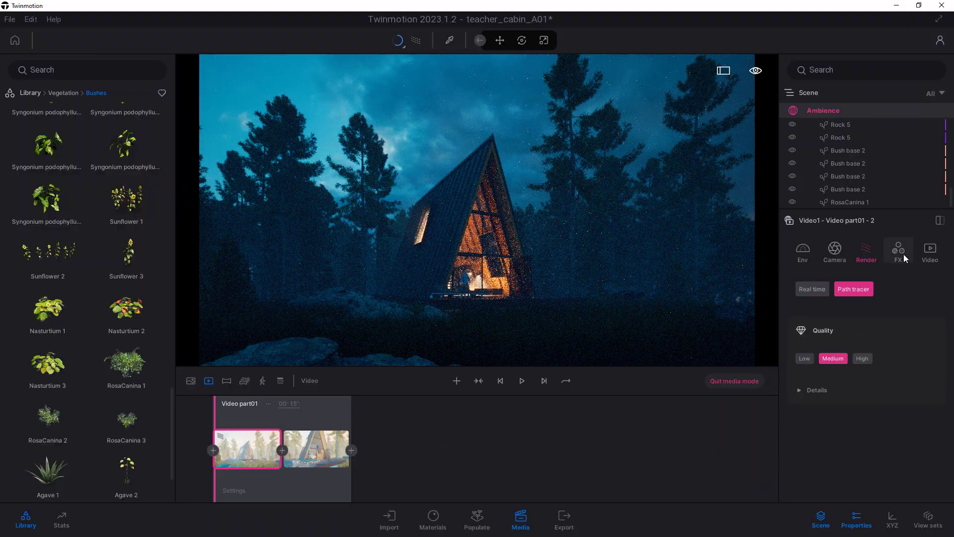
left_click(563, 519)
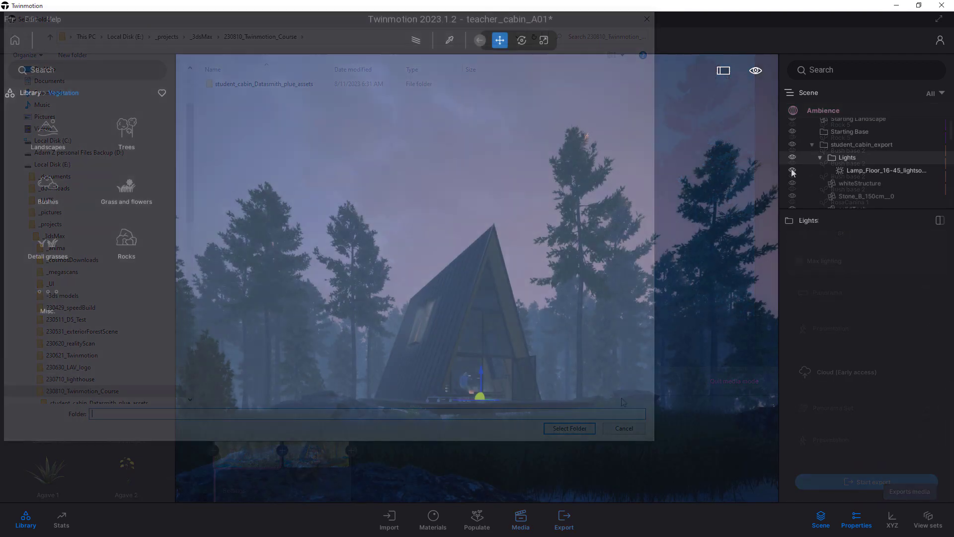
left_click(622, 427)
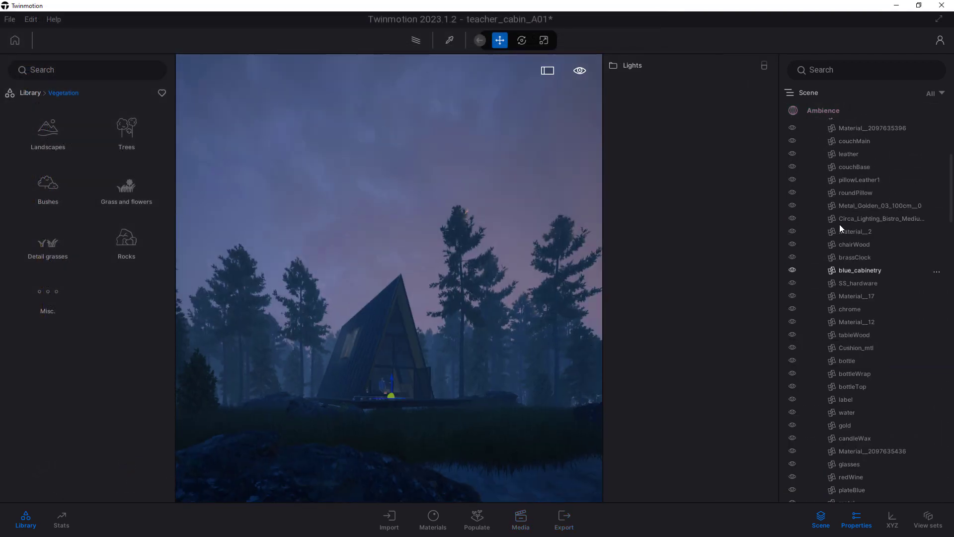
Warm the area and spot lights to 3000K, brighten the spot light and extend its attenuation much farther.
scroll("down", 3)
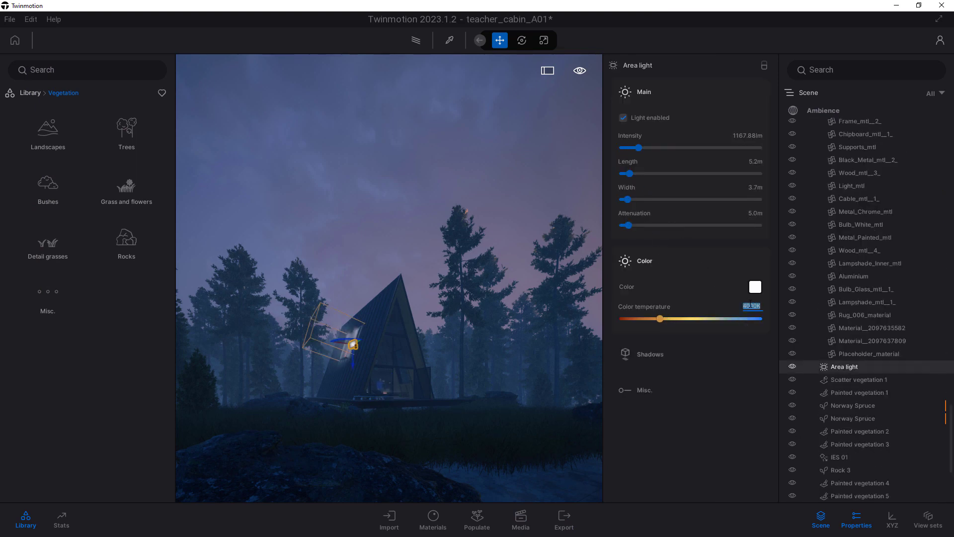
left_click_drag(659, 318, 646, 318)
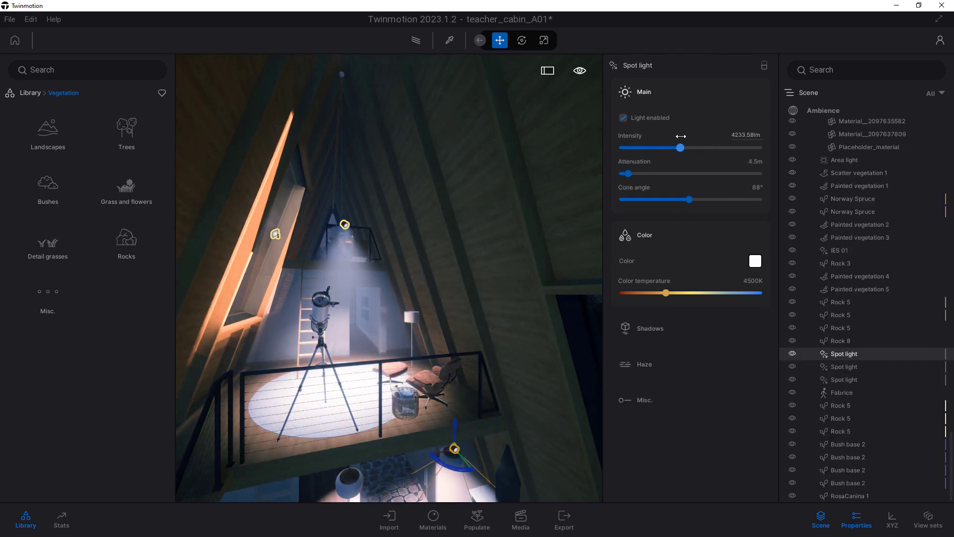
left_click_drag(624, 173, 707, 173)
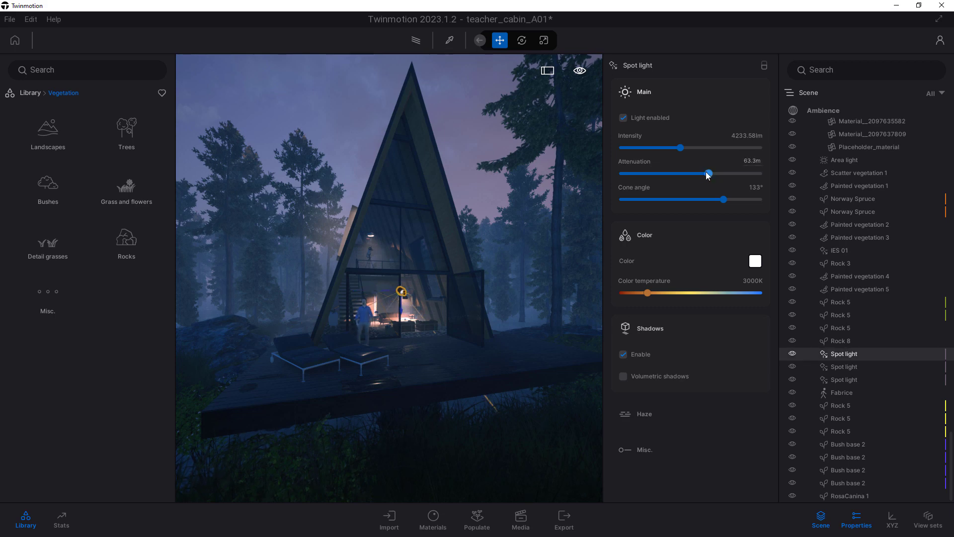
left_click_drag(679, 147, 760, 147)
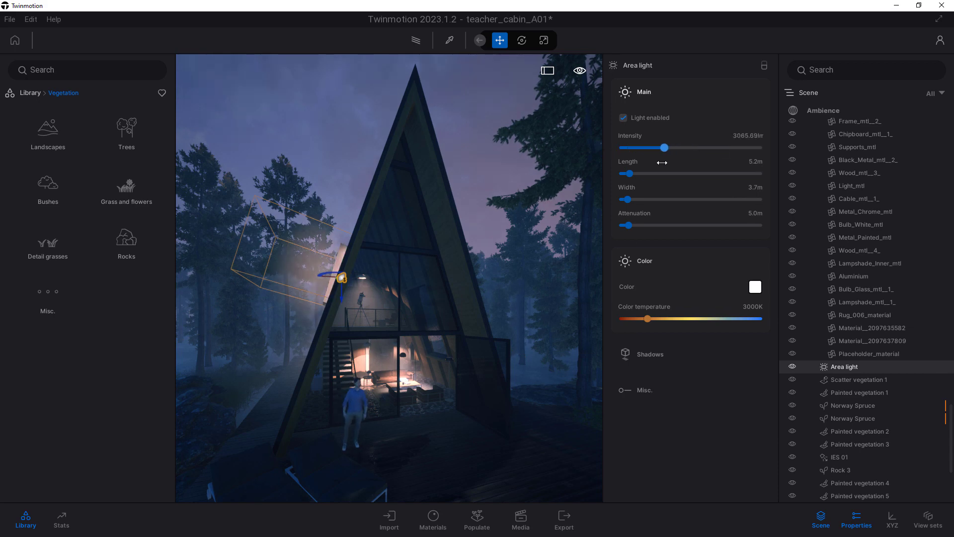
left_click(520, 522)
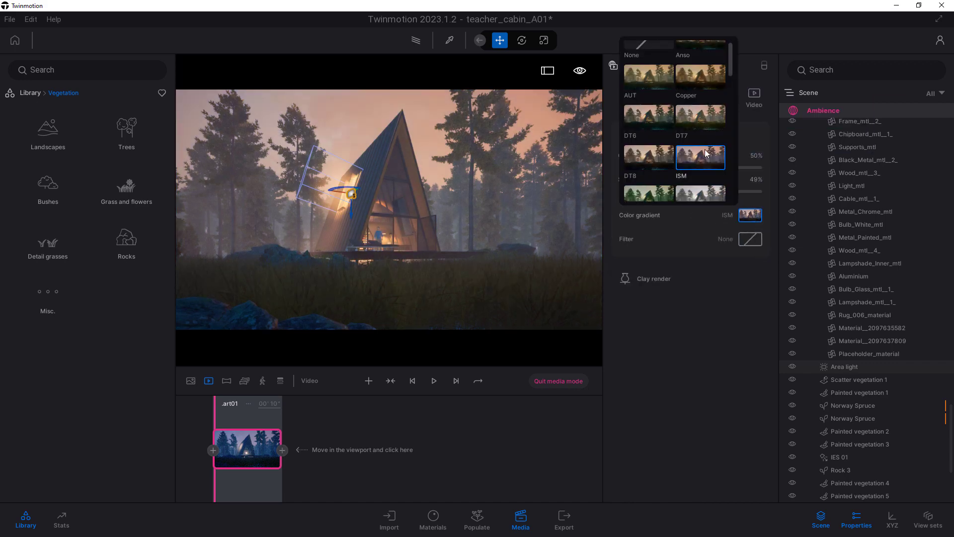
Give Video2 the ISM colour gradient and an 18mm focal length with two dusk cabin clips.
left_click(700, 120)
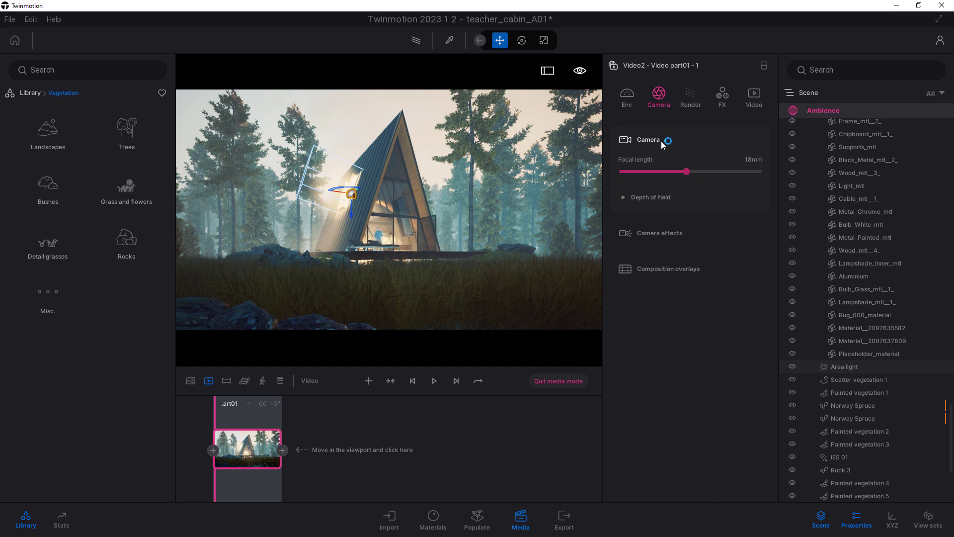
left_click(627, 96)
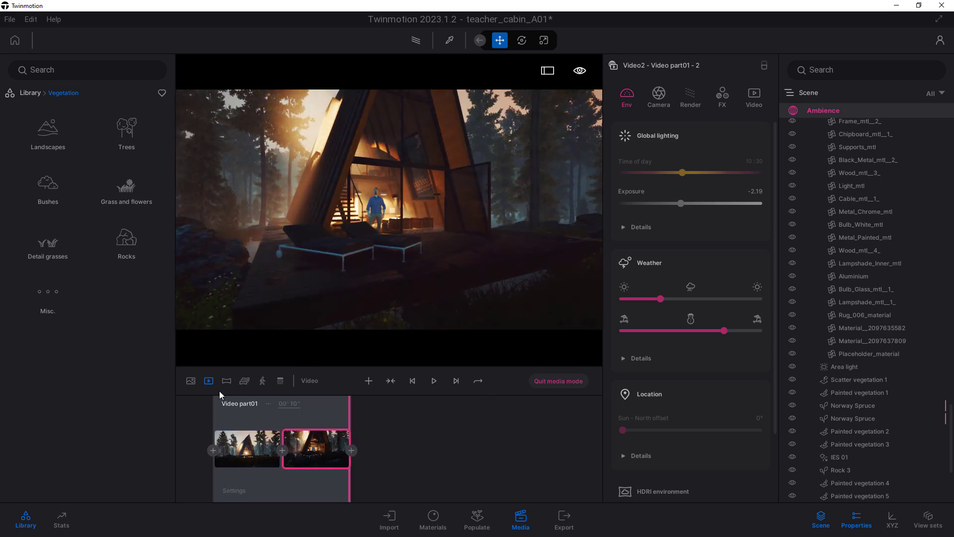
left_click(435, 381)
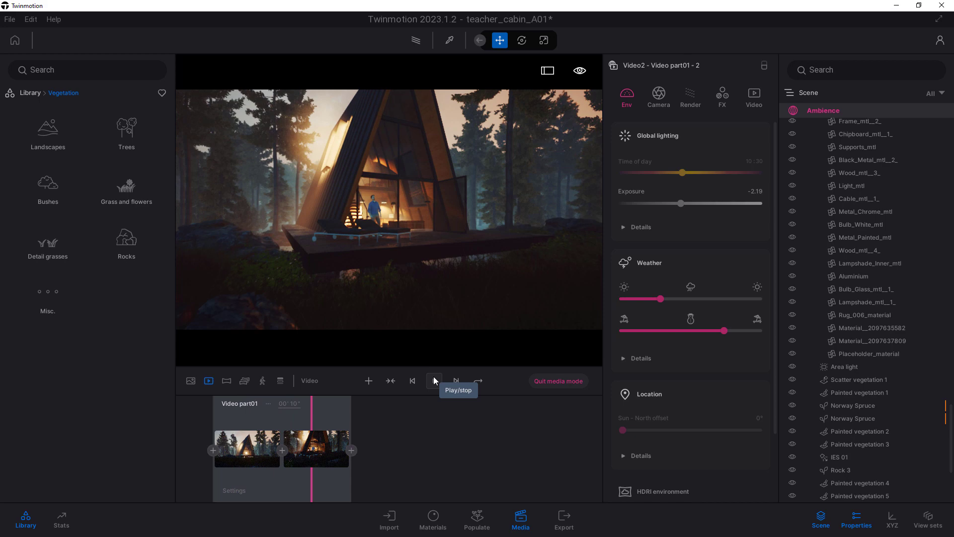
Play back the Video2 preview and bring up the export options.
left_click(433, 381)
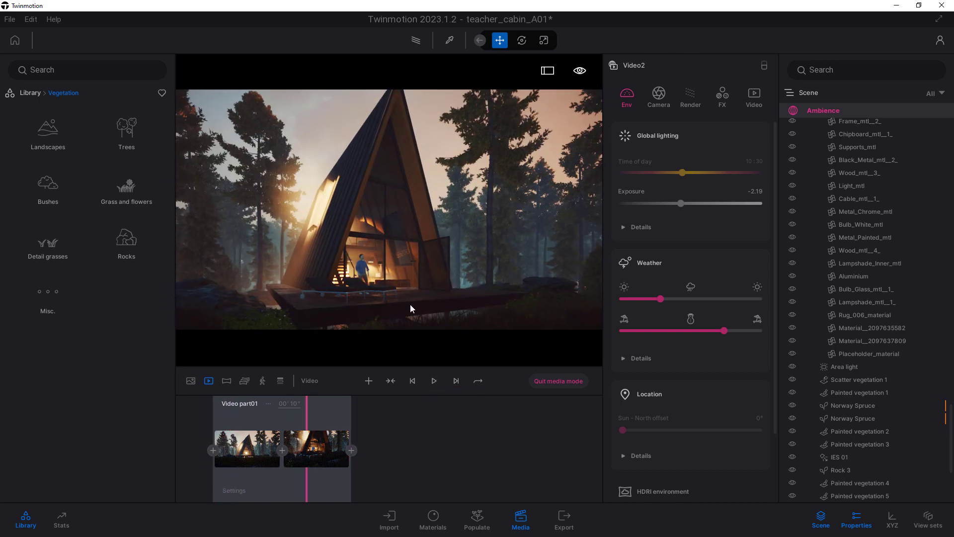
left_click(435, 381)
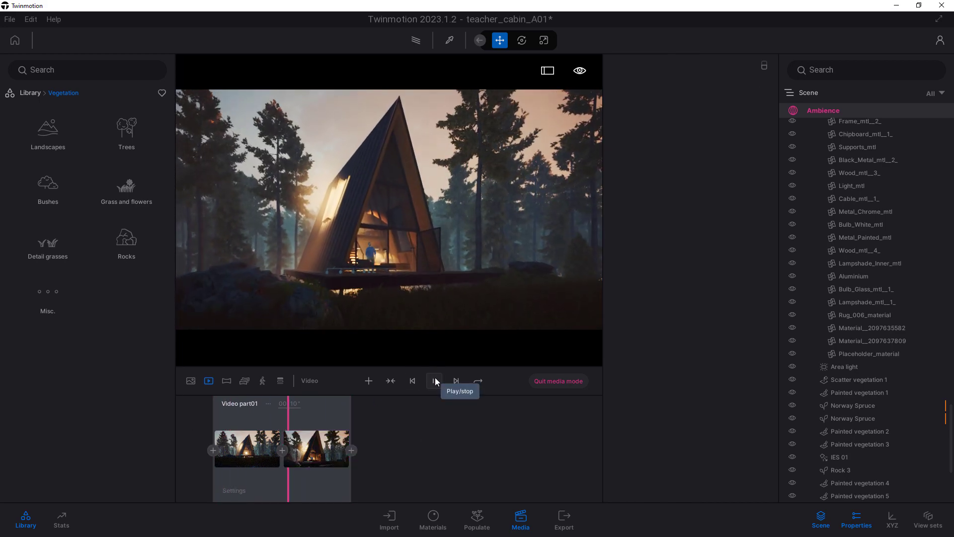
left_click(563, 520)
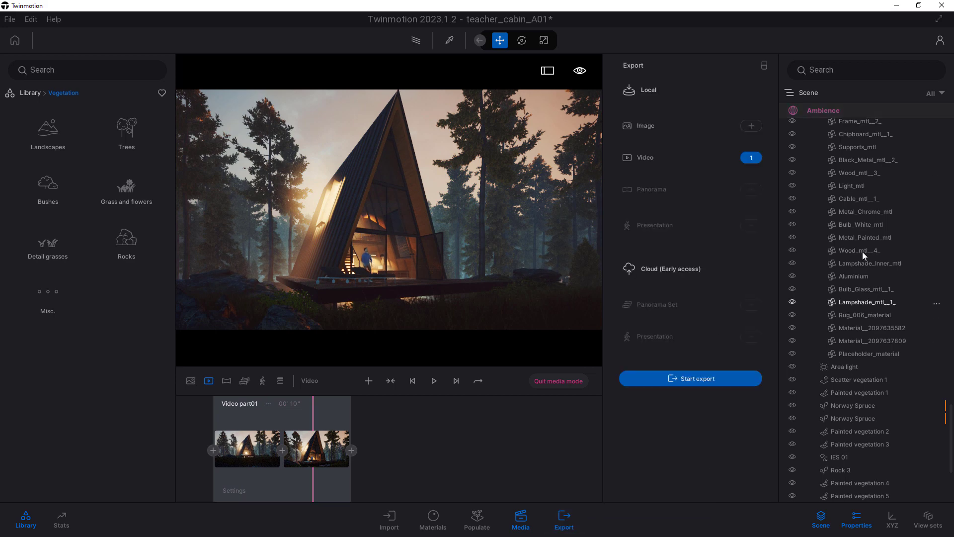
Select Video1 and Video2 at High refinement with Max lighting and start exporting to the course folder.
left_click(751, 158)
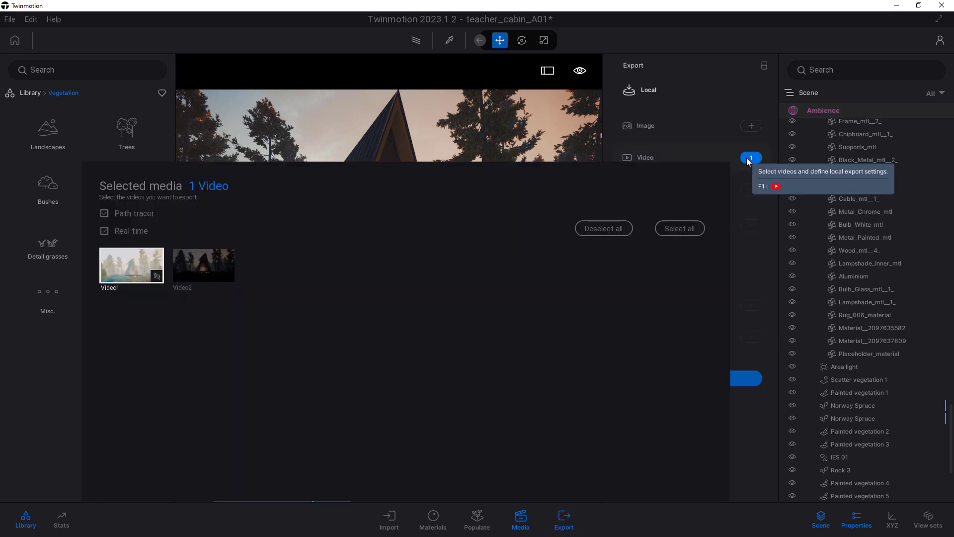
left_click(203, 266)
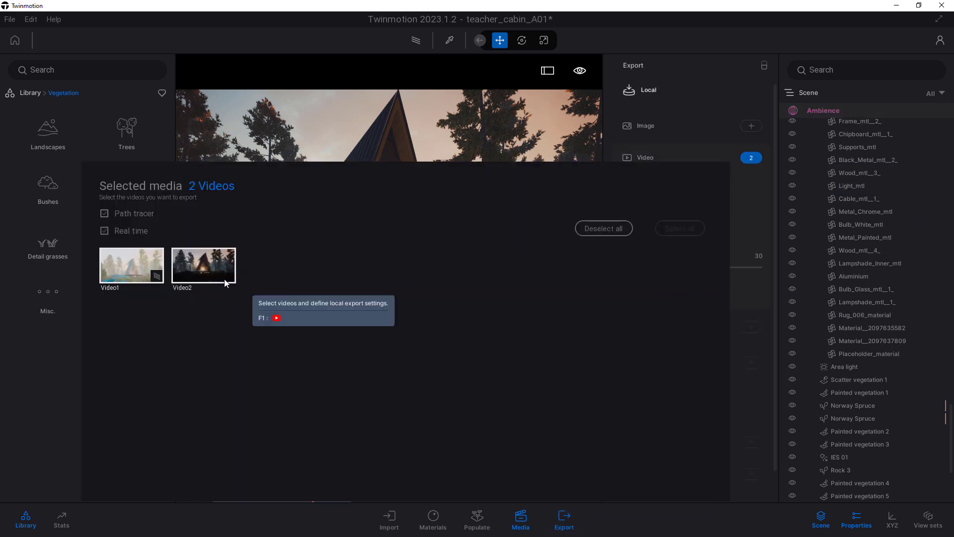
left_click(131, 264)
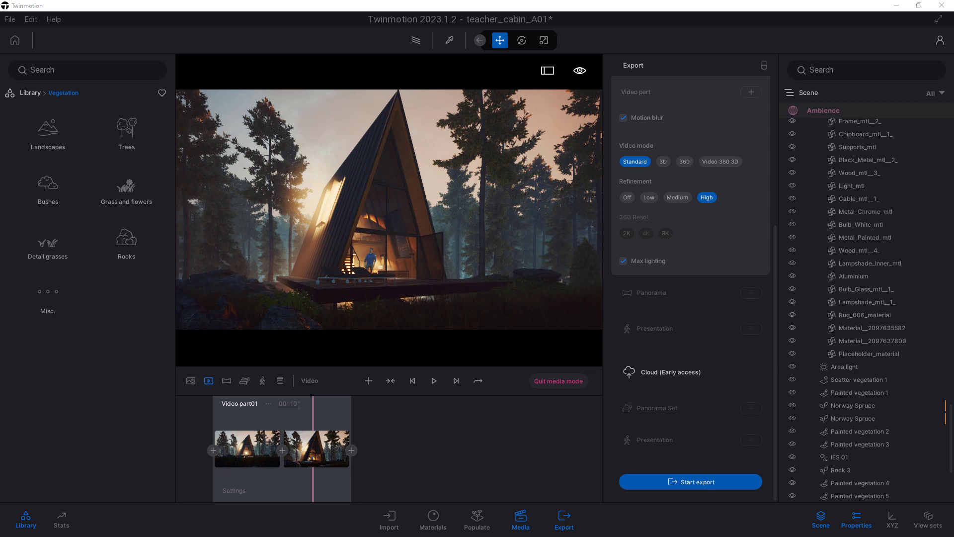
mouse_move(698, 382)
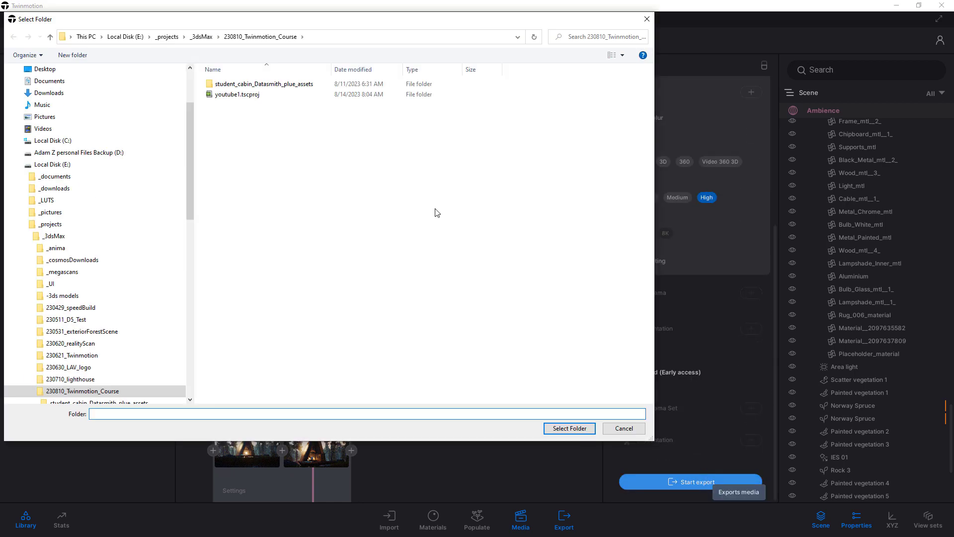
left_click(568, 429)
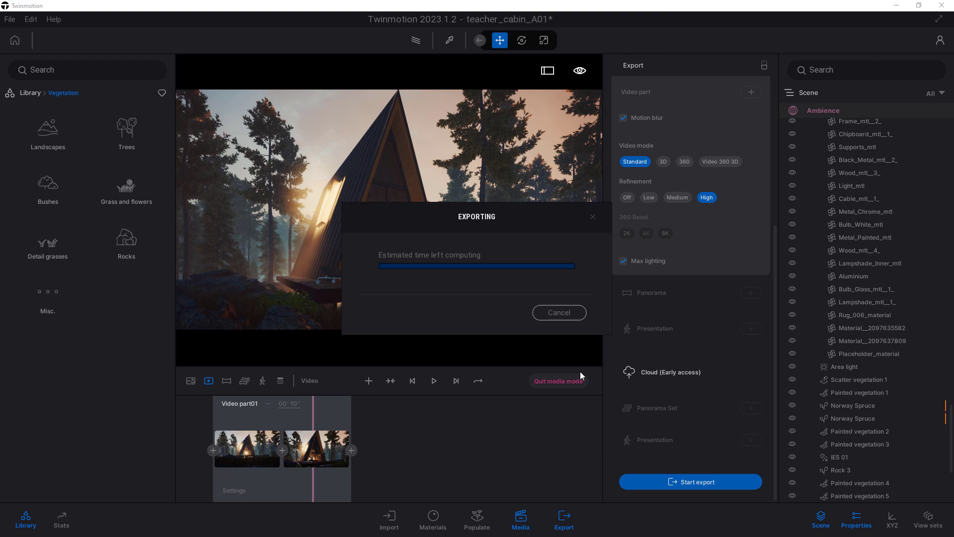